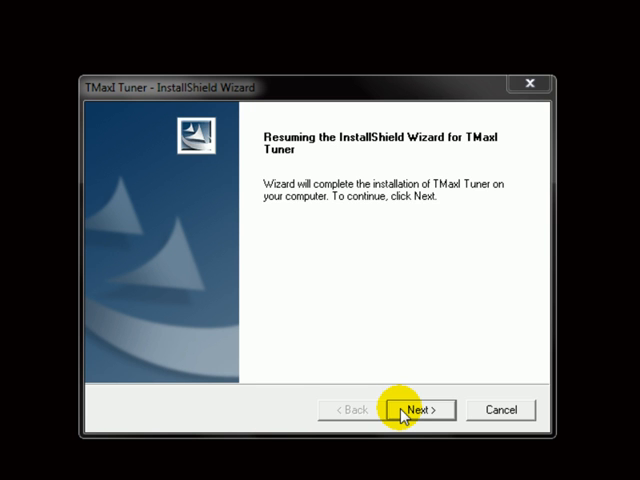
# Continue the resumed InstallShield installation of TMax Tuner with Next
pyautogui.click(420, 410)
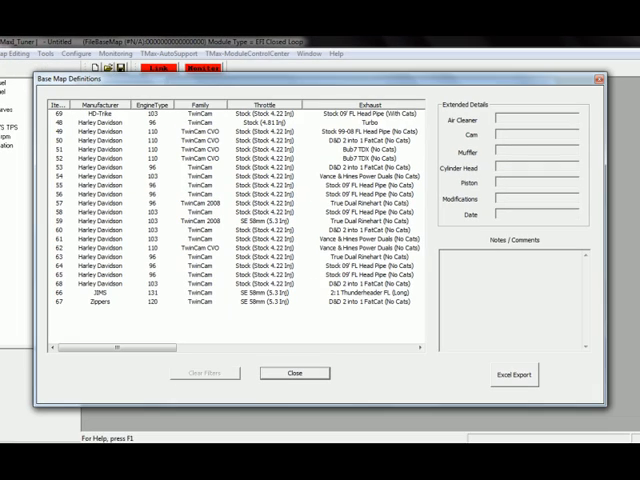